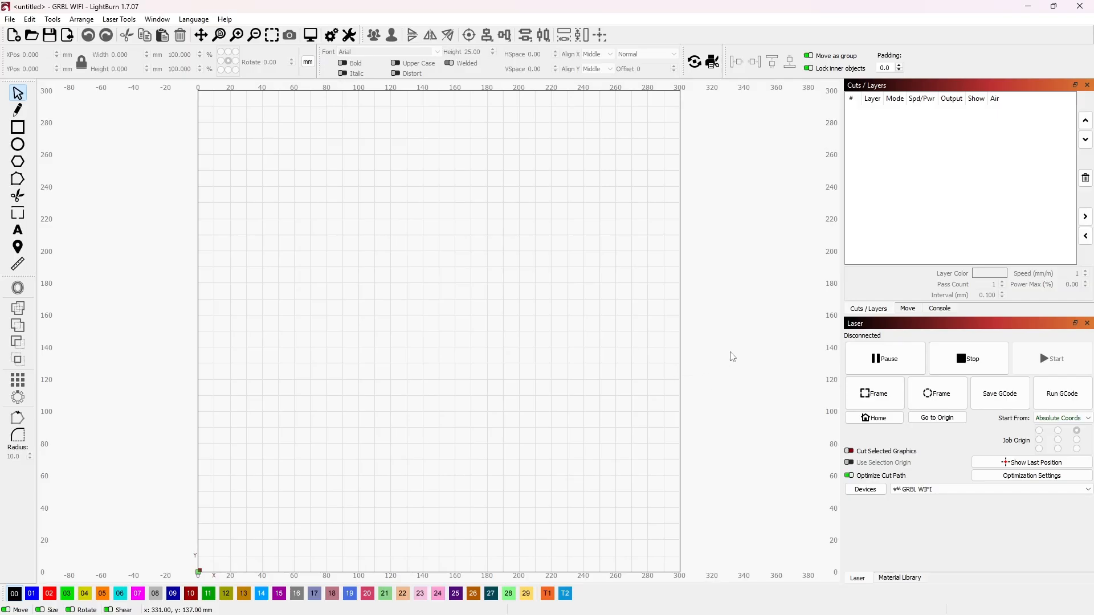
{"action": "mouse_move", "coordinate": [737, 389]}
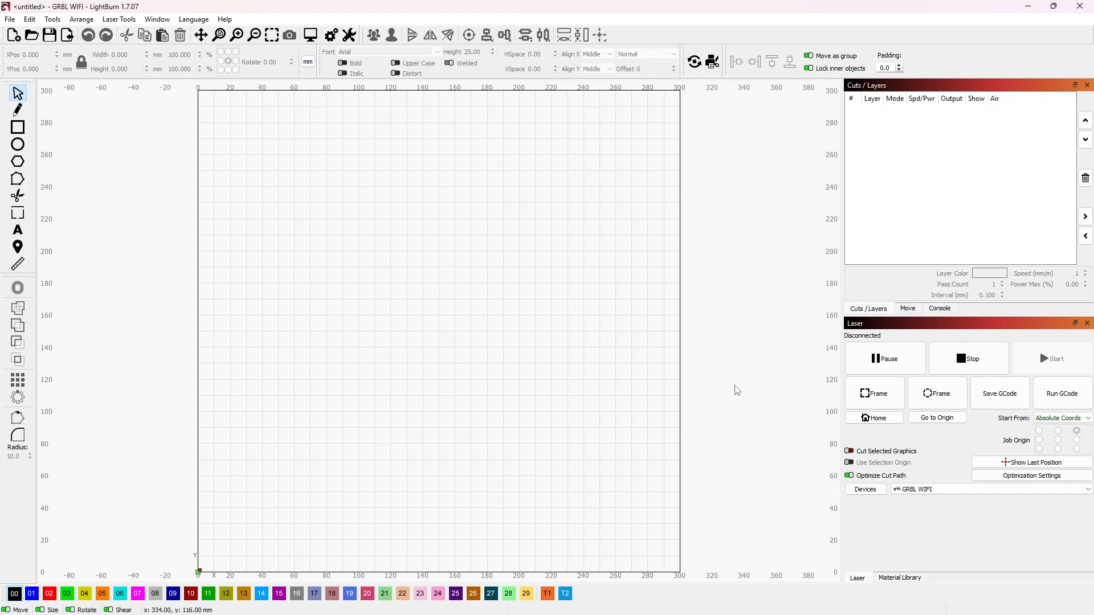
{"action": "mouse_move", "coordinate": [785, 392]}
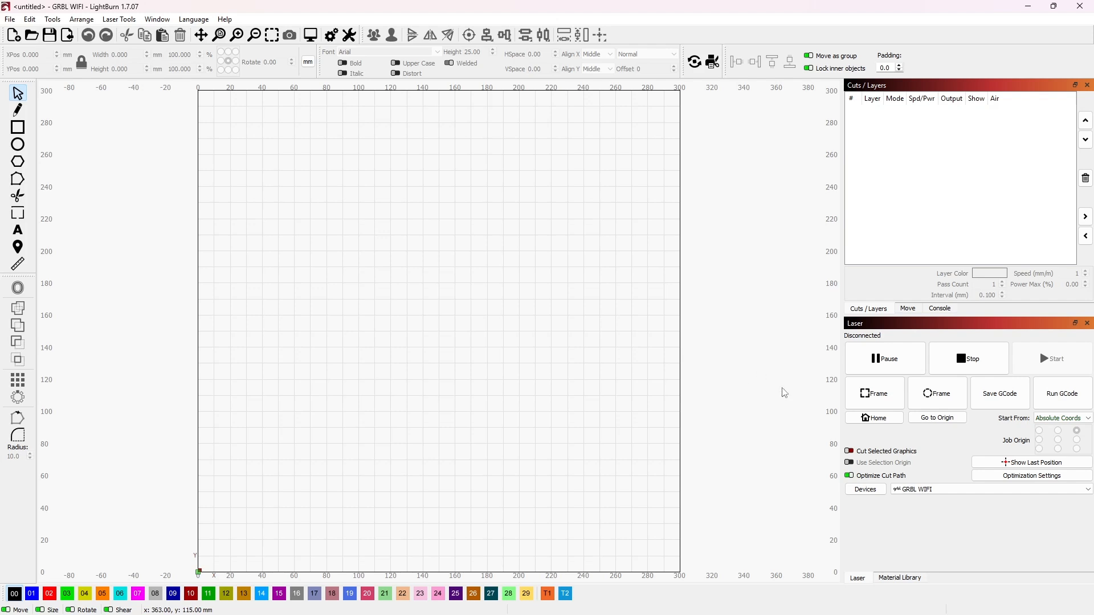
{"action": "mouse_move", "coordinate": [907, 406]}
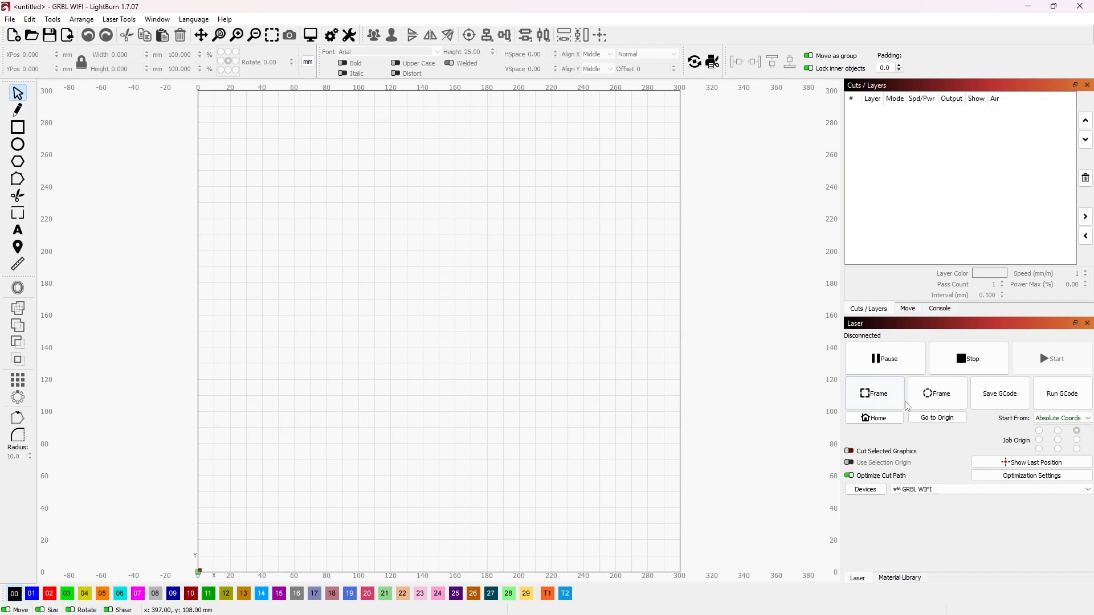
{"action": "mouse_move", "coordinate": [138, 224]}
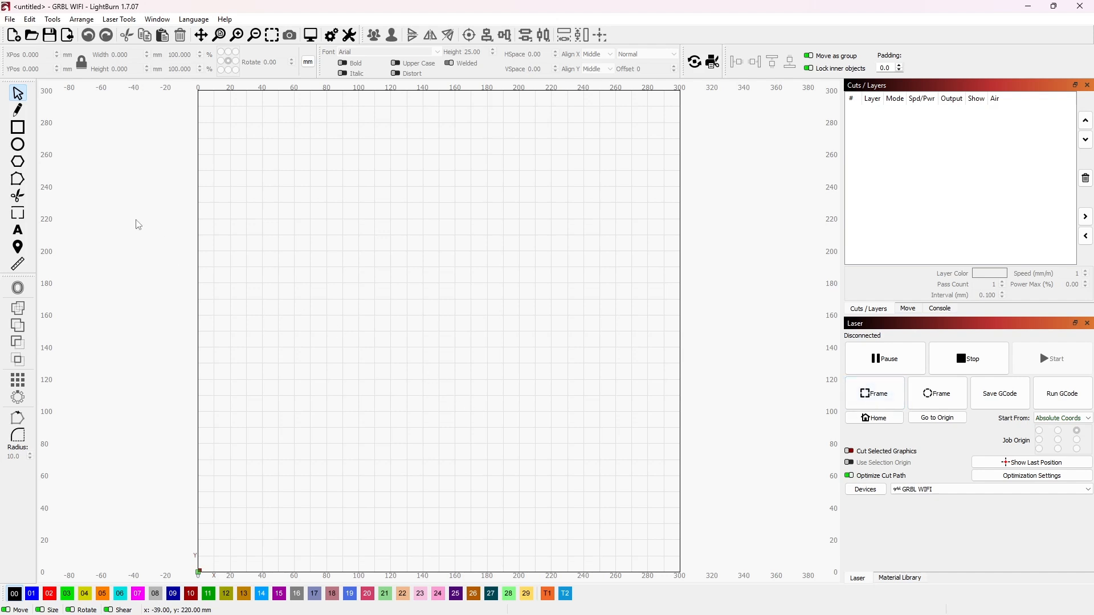
{"action": "mouse_move", "coordinate": [134, 182]}
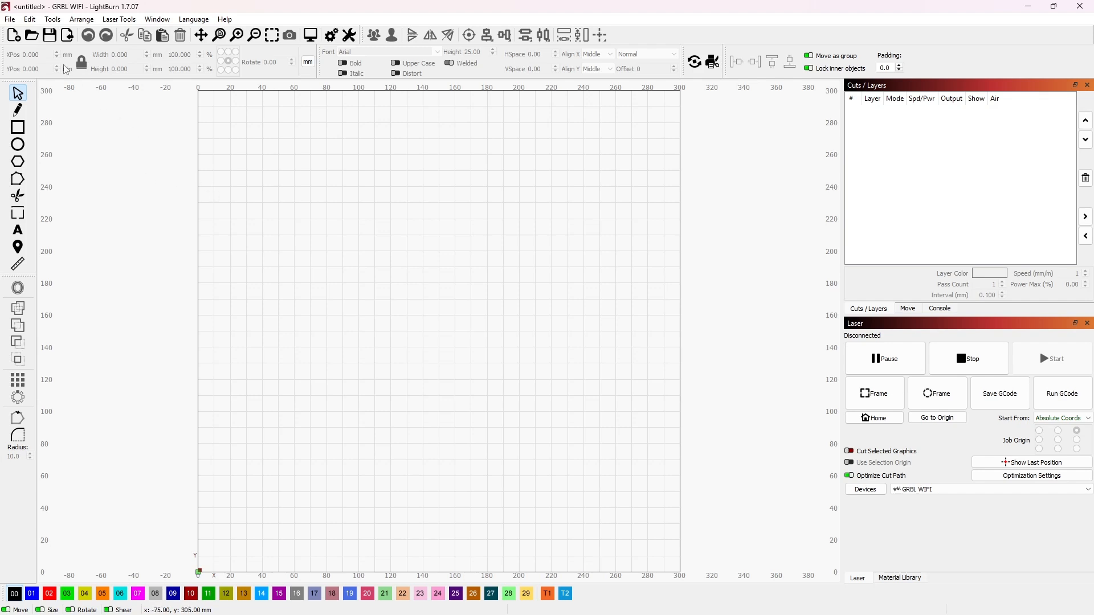
- Bring up the LightBurn Settings dialog from the Edit menu
{"action": "left_click", "coordinate": [29, 20]}
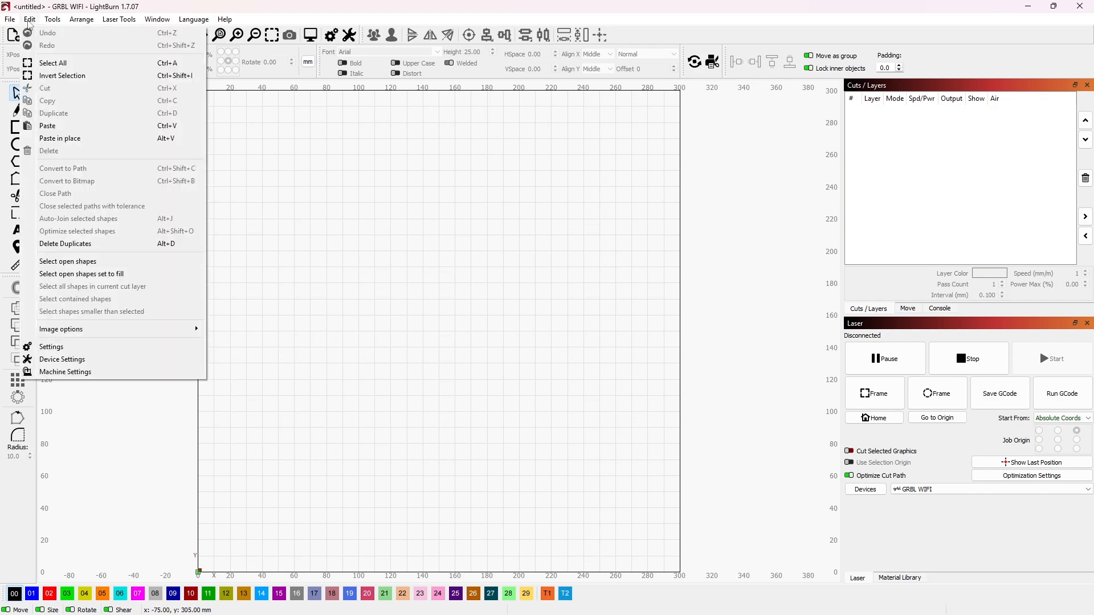
{"action": "left_click", "coordinate": [52, 347]}
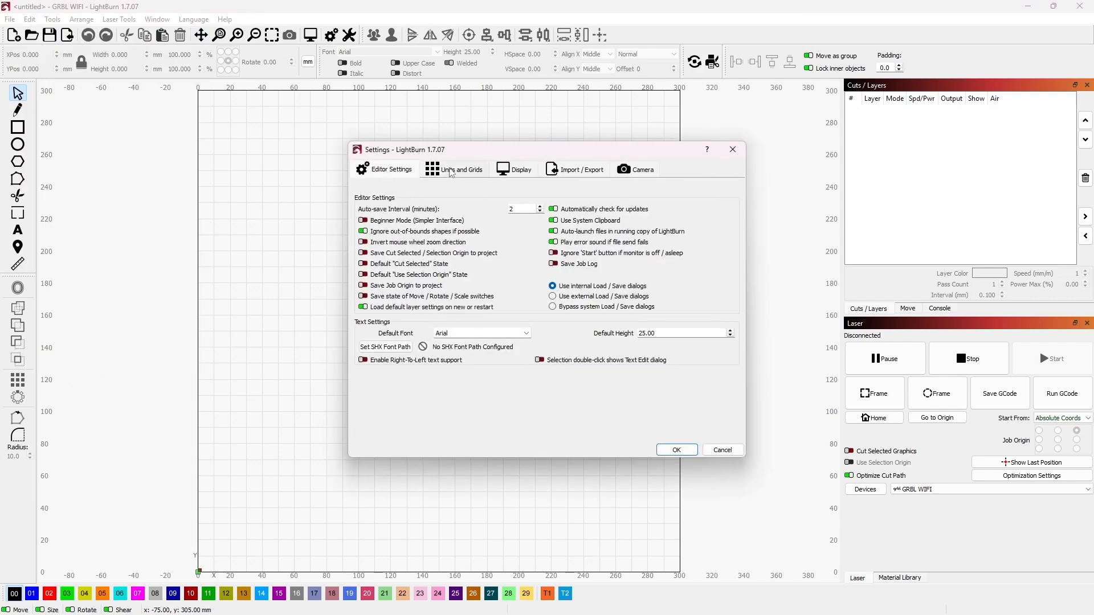
- On Units and Grids, try mm/sec, settle on mm/min (better for diode), and confirm with OK
{"action": "left_click", "coordinate": [460, 169]}
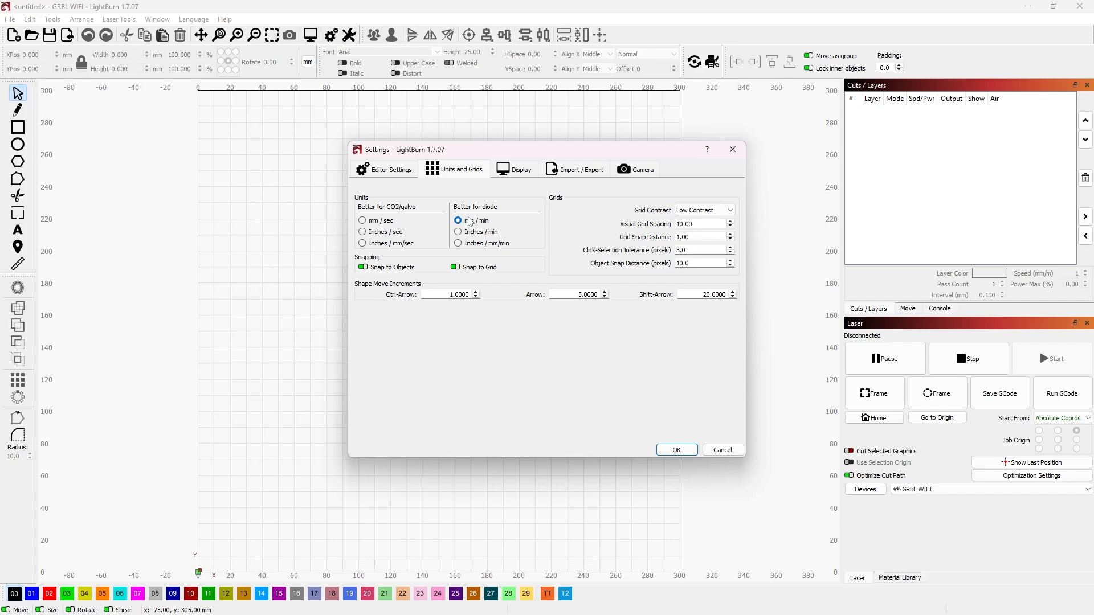
{"action": "mouse_move", "coordinate": [464, 220]}
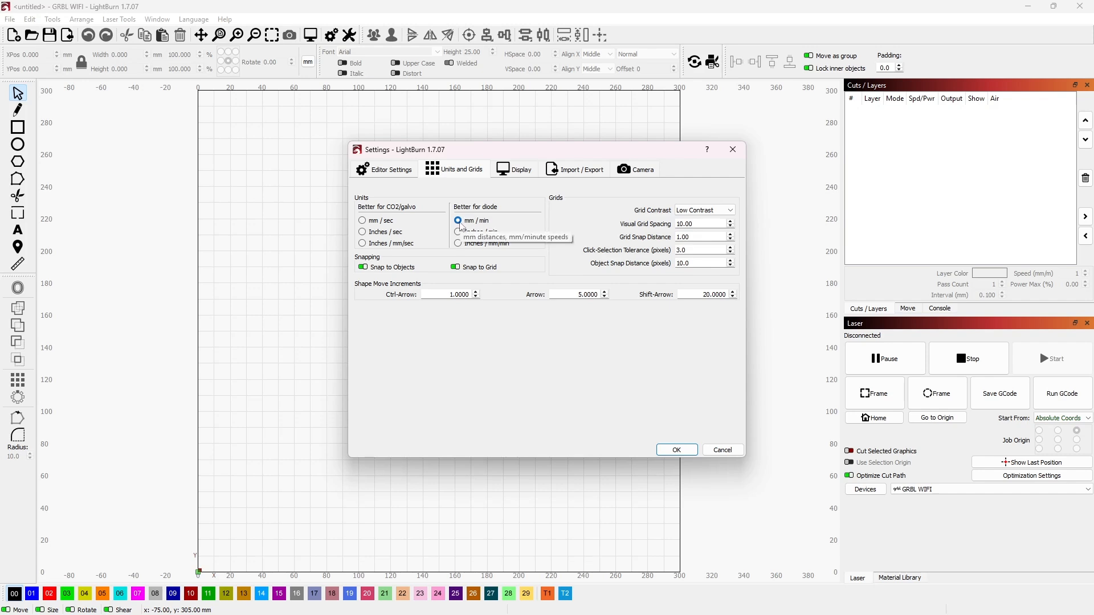
{"action": "mouse_move", "coordinate": [495, 228]}
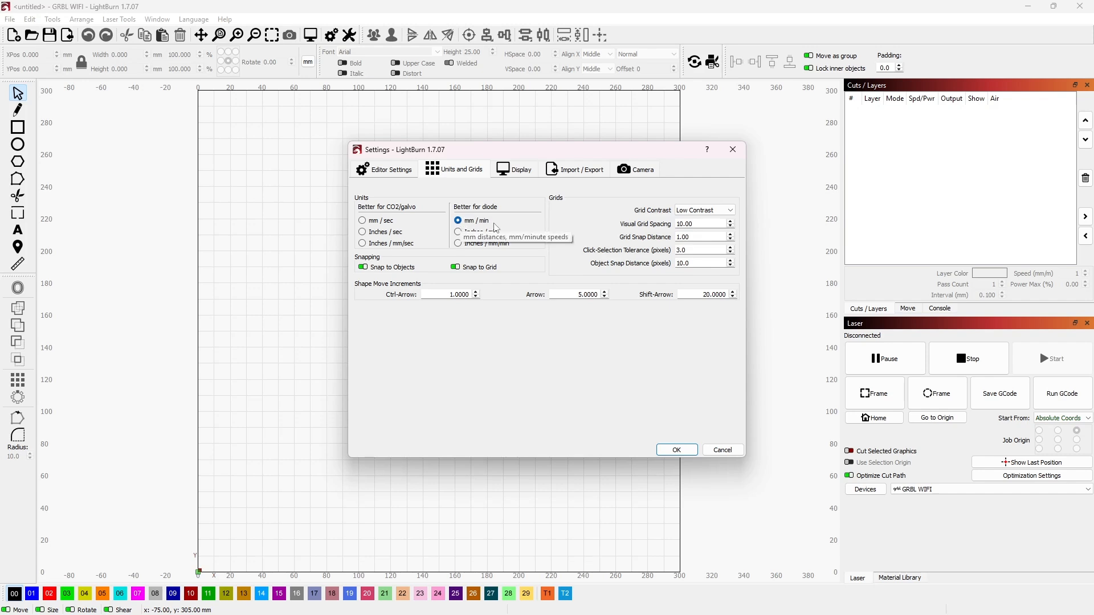
{"action": "mouse_move", "coordinate": [368, 232]}
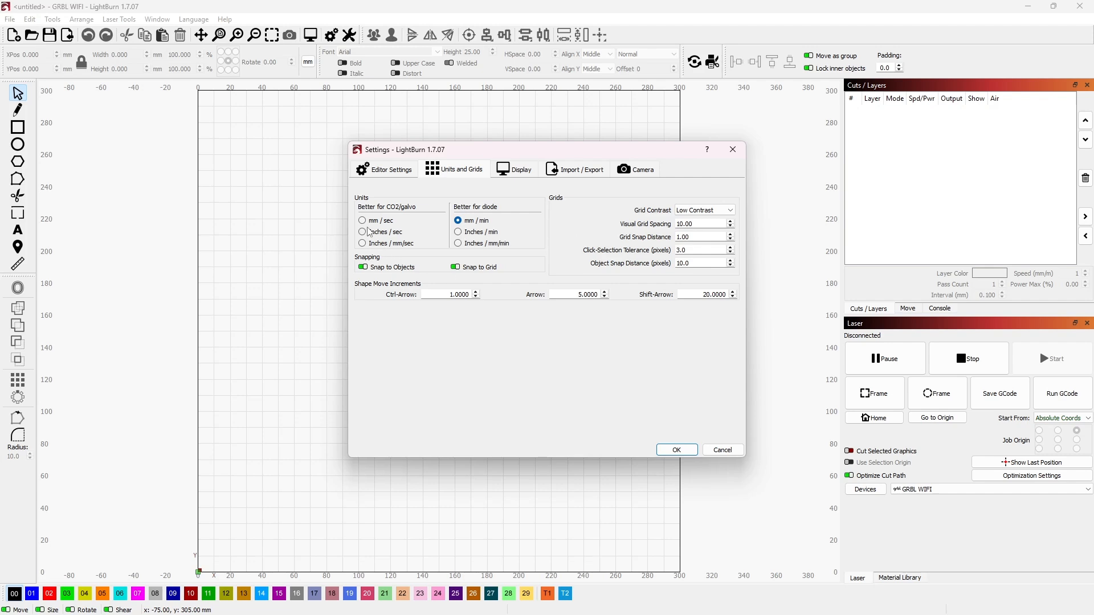
{"action": "left_click", "coordinate": [362, 220]}
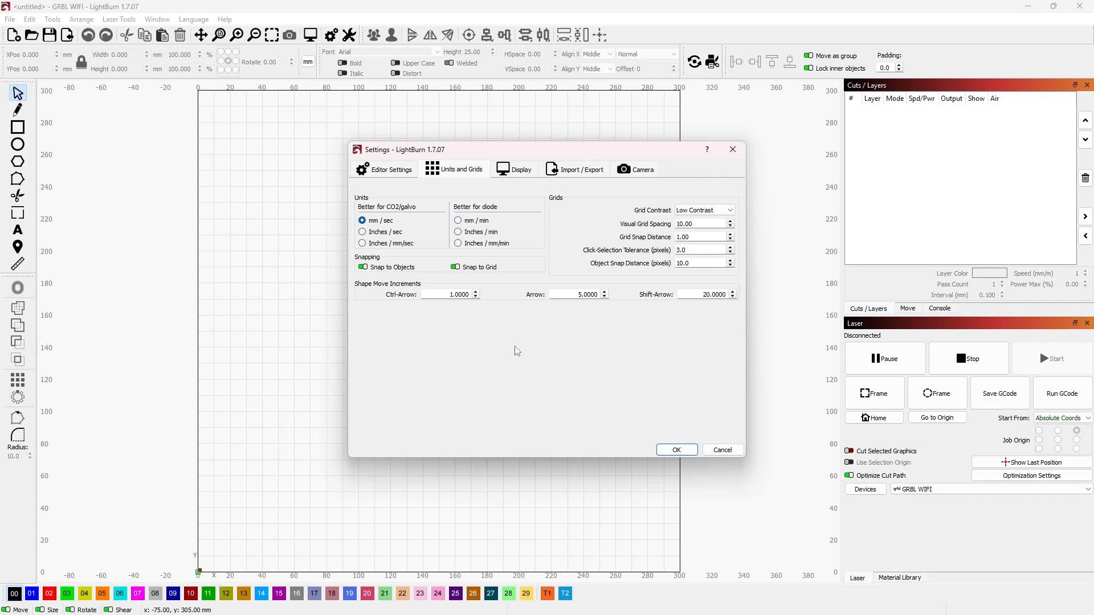
{"action": "mouse_move", "coordinate": [529, 341]}
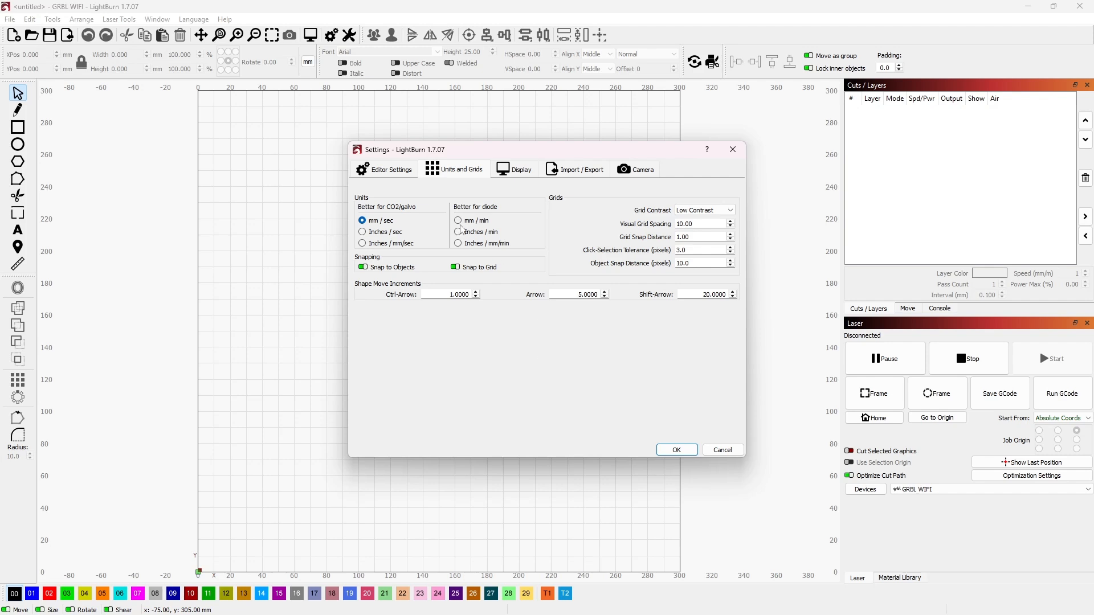
{"action": "left_click", "coordinate": [458, 220]}
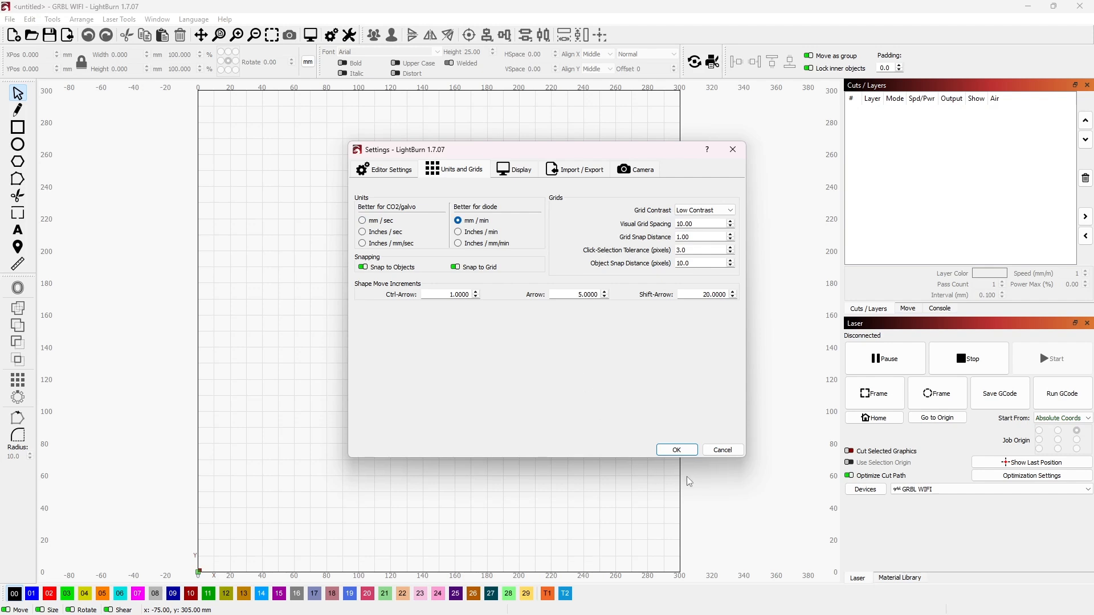
{"action": "mouse_move", "coordinate": [686, 469]}
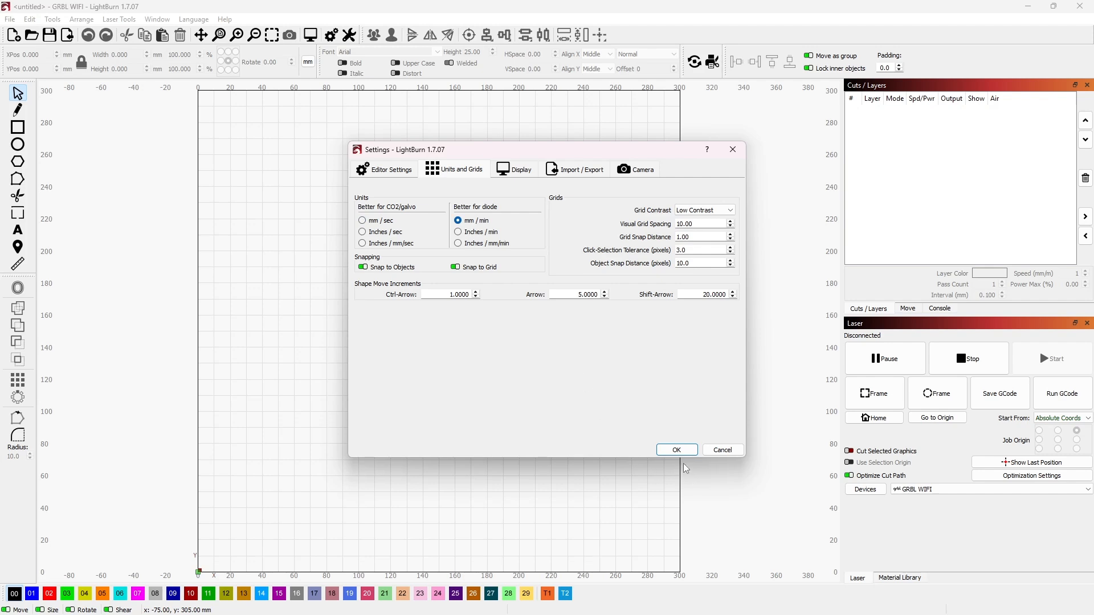
{"action": "left_click", "coordinate": [676, 449]}
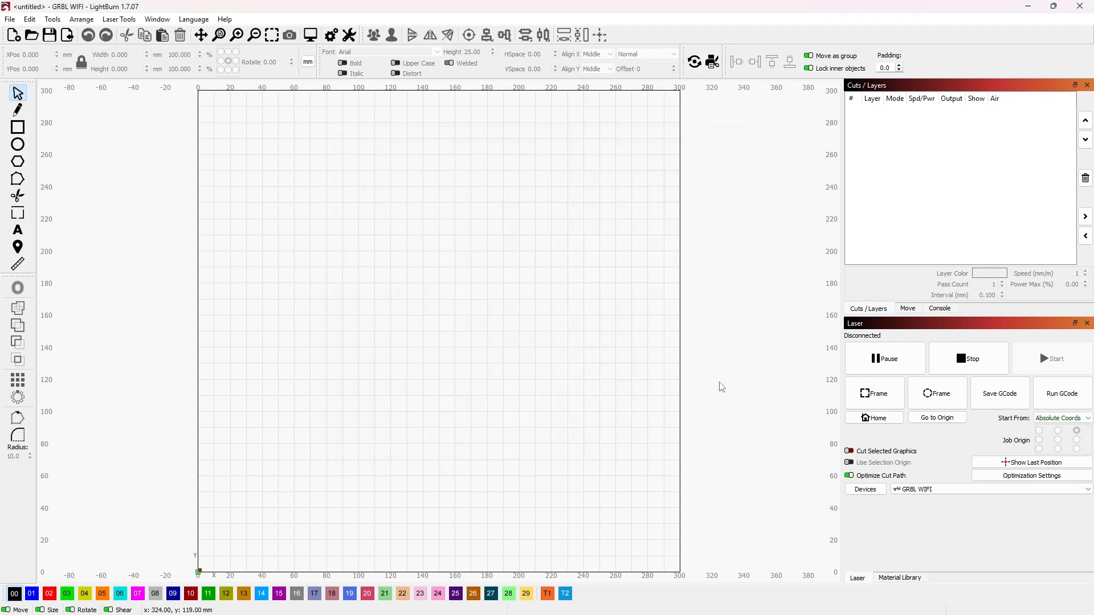
{"action": "mouse_move", "coordinate": [722, 393]}
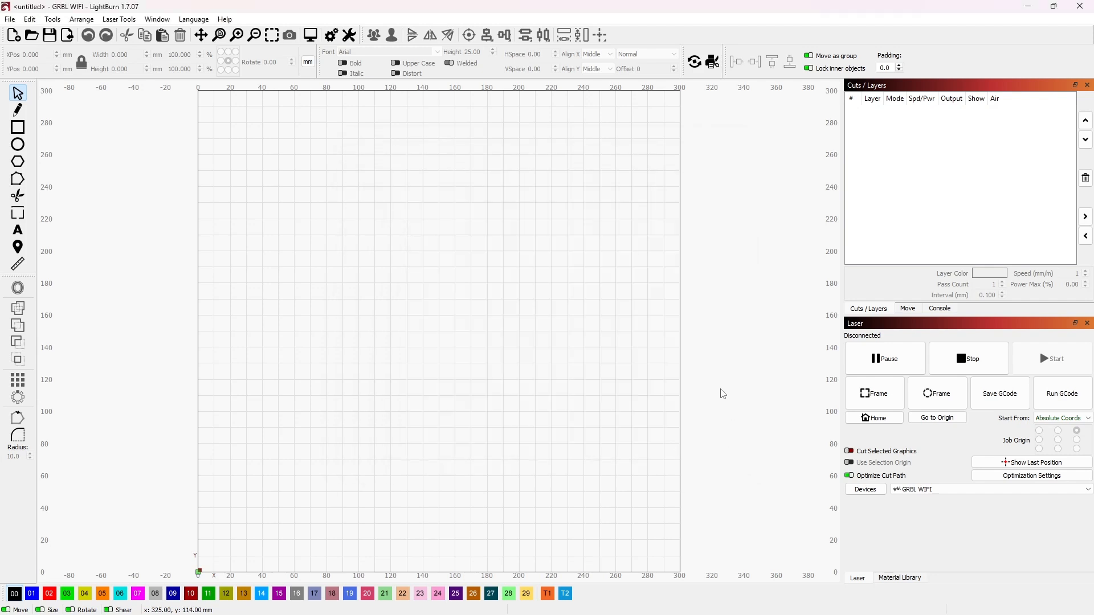
{"action": "mouse_move", "coordinate": [747, 467]}
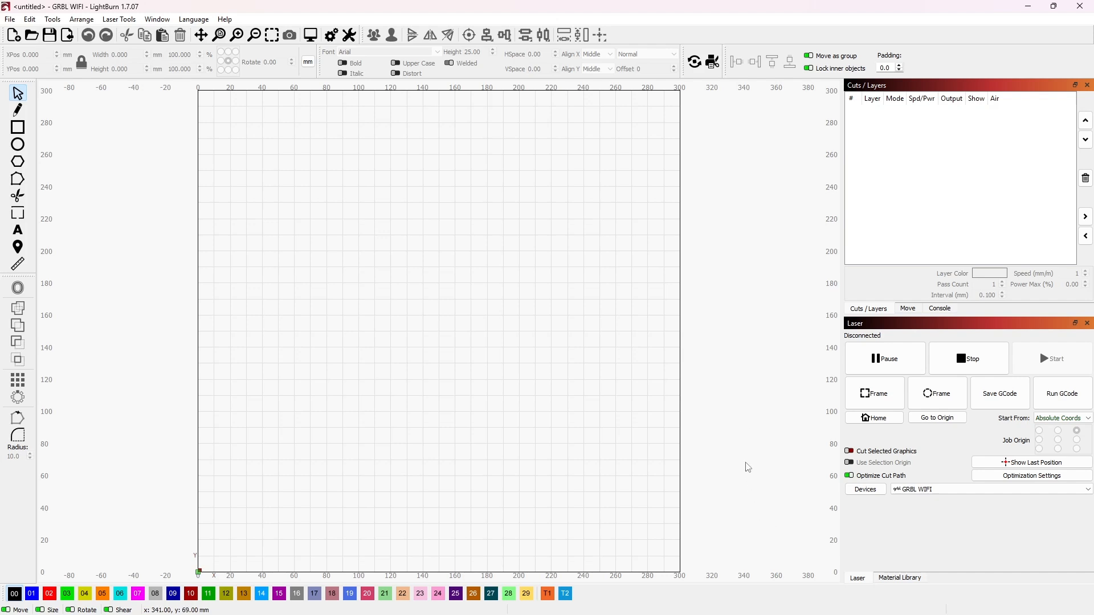
{"action": "mouse_move", "coordinate": [749, 420]}
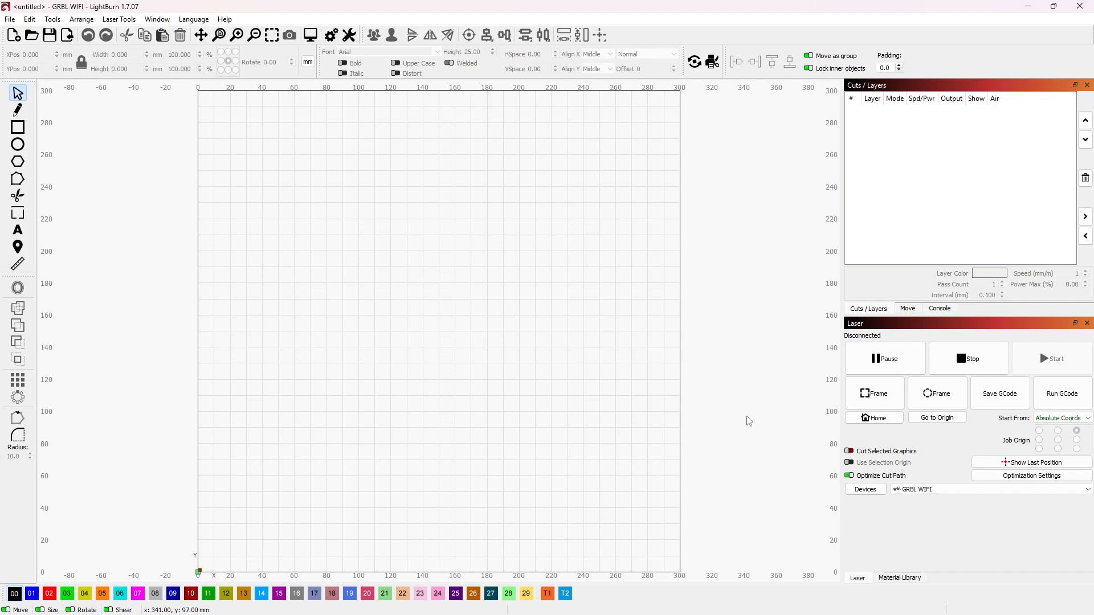
{"action": "mouse_move", "coordinate": [767, 423]}
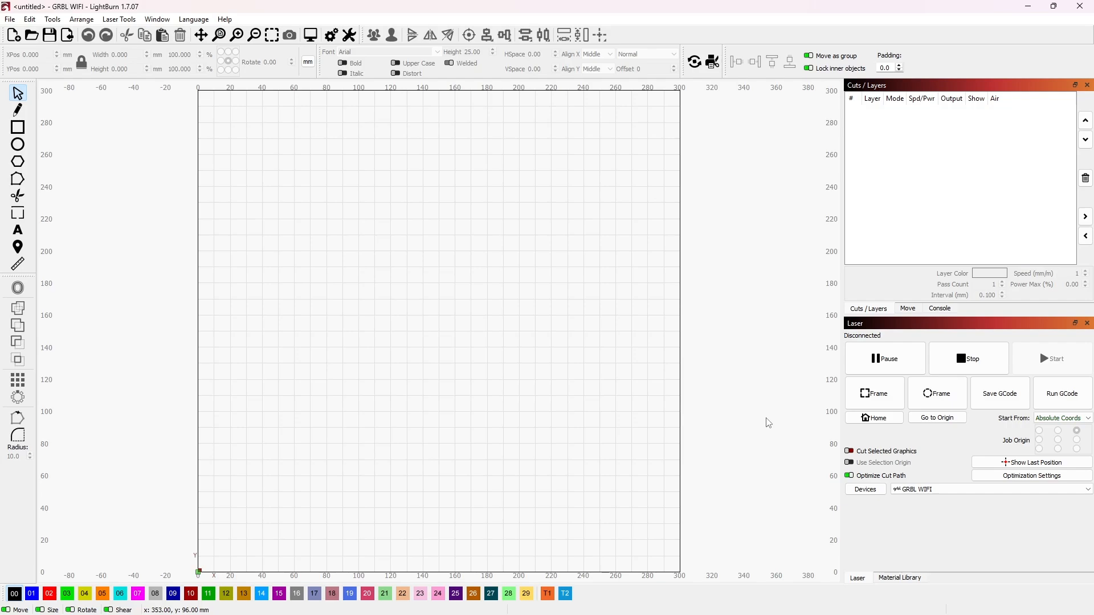